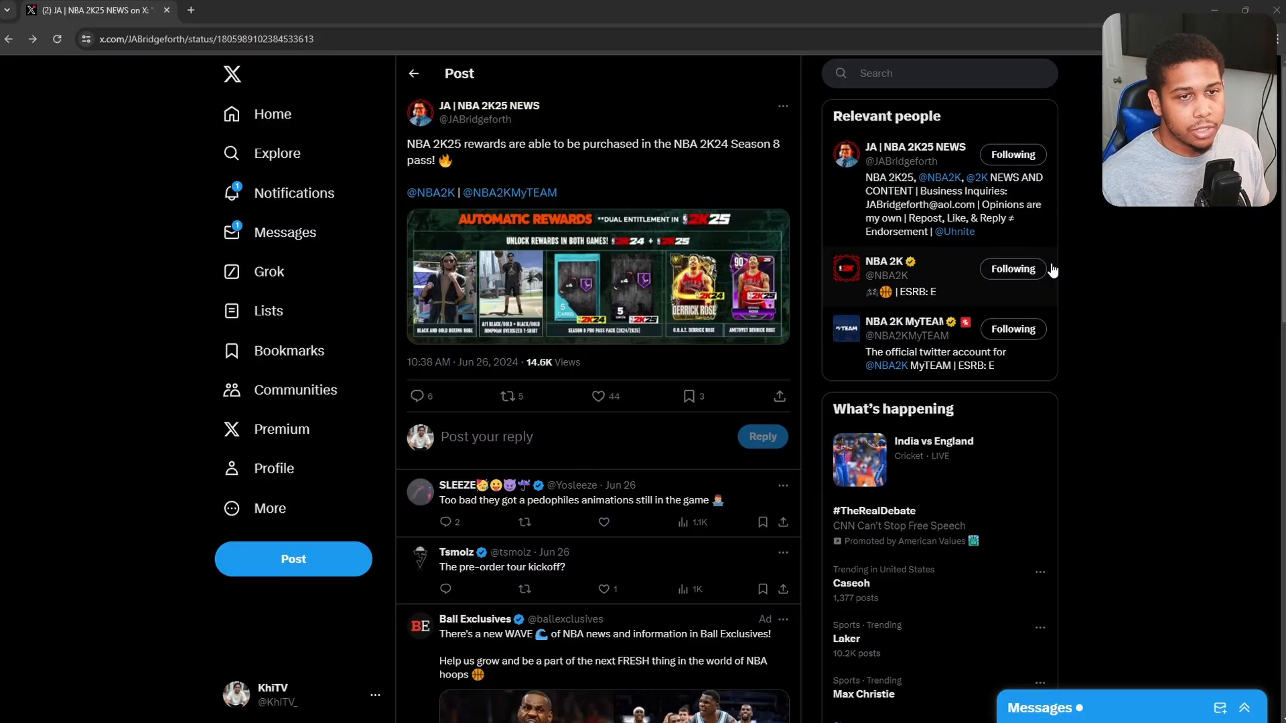
pyautogui.click(596, 276)
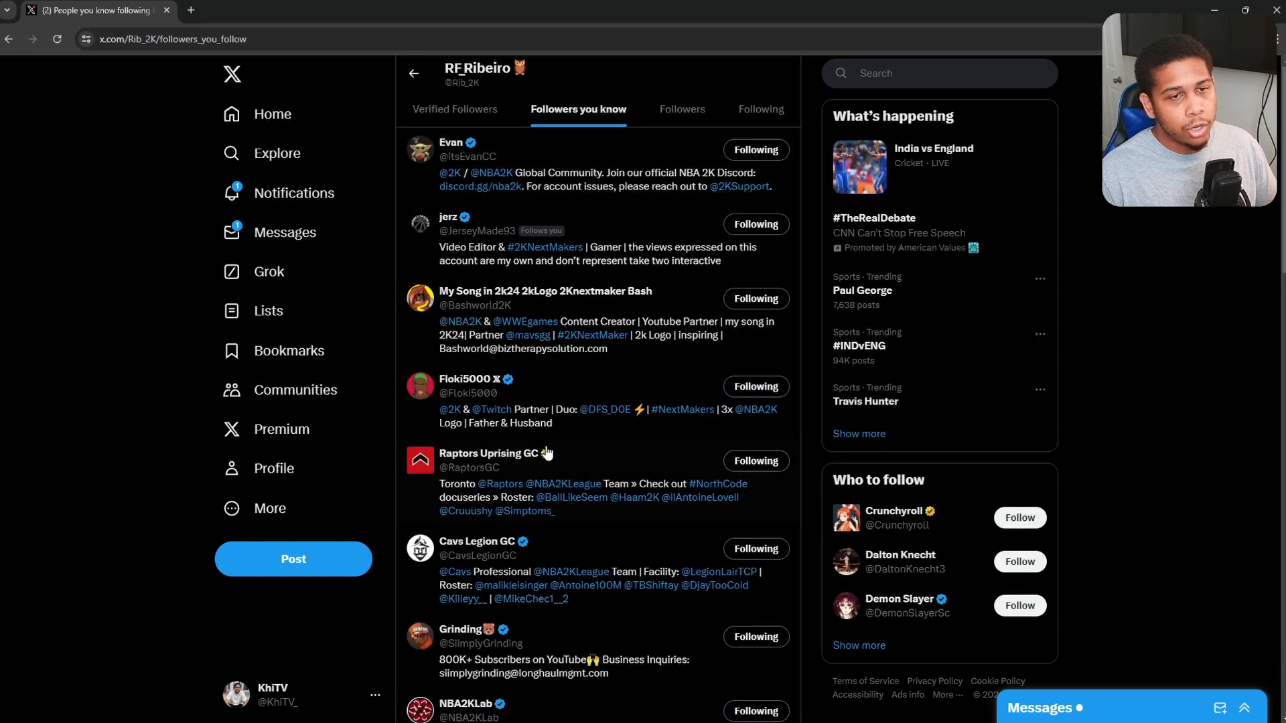
pyautogui.moveTo(627, 188)
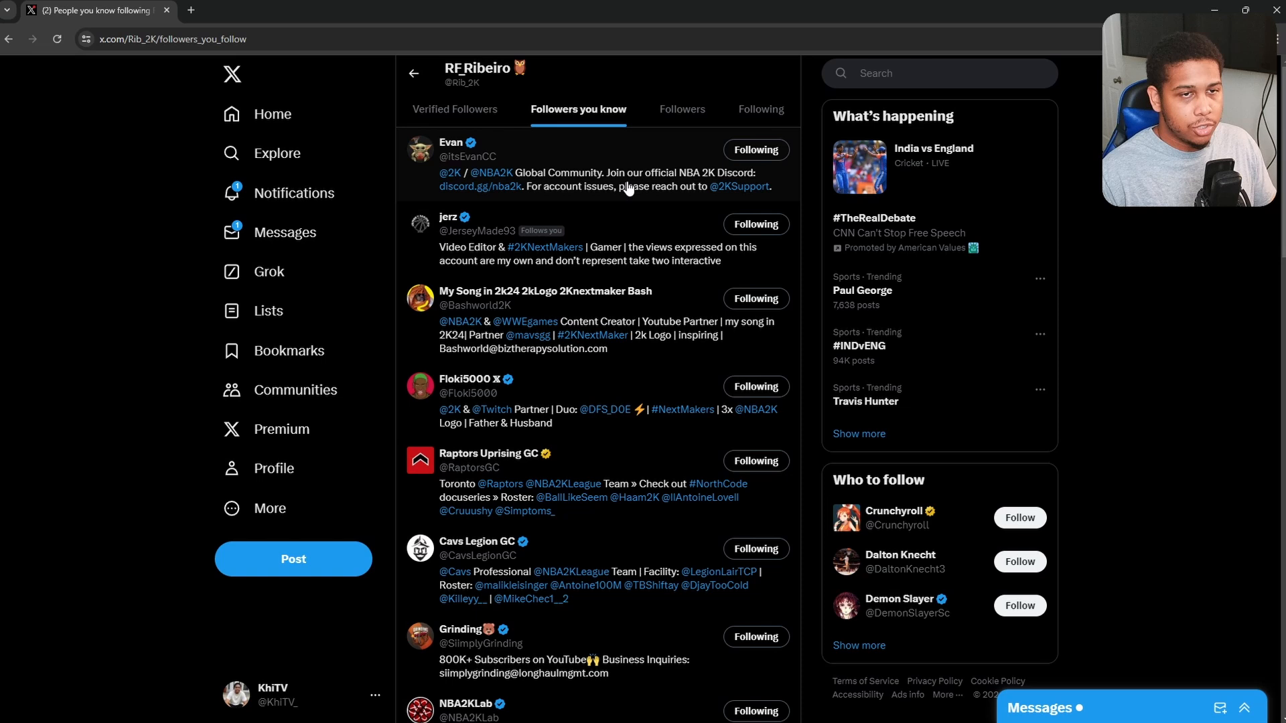
pyautogui.moveTo(587, 175)
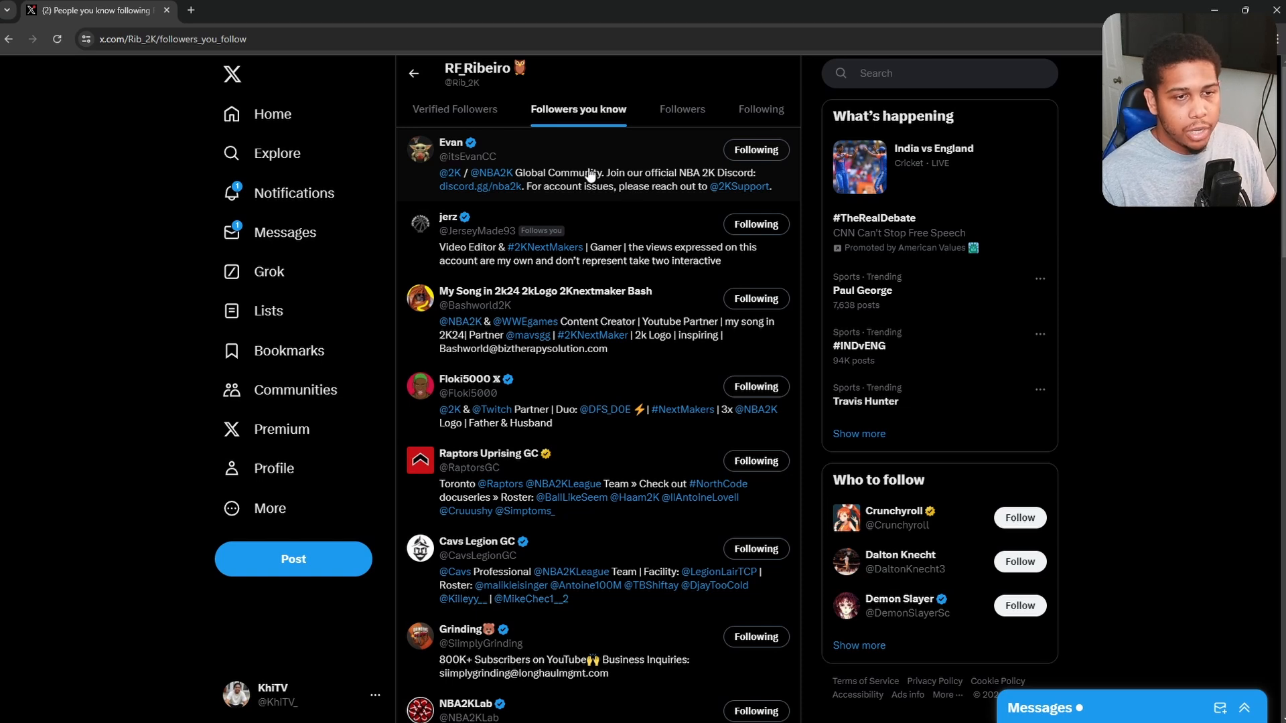
pyautogui.scroll(-3)
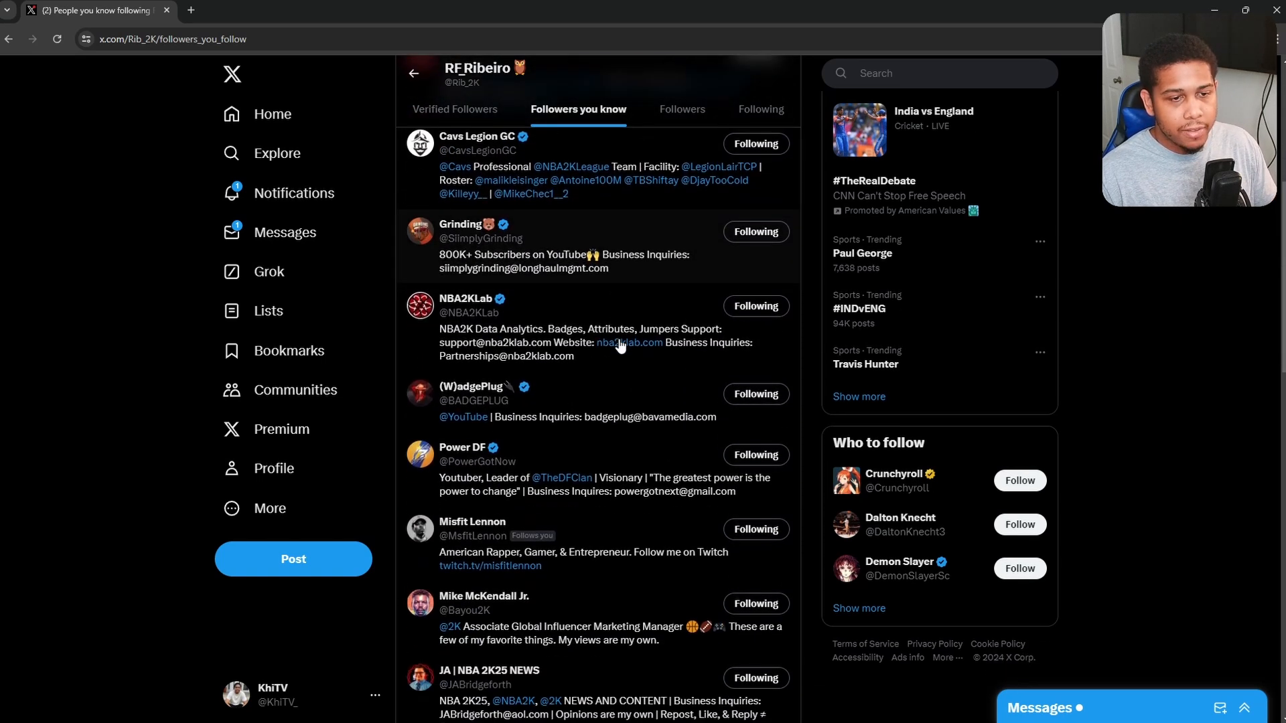
pyautogui.scroll(-3)
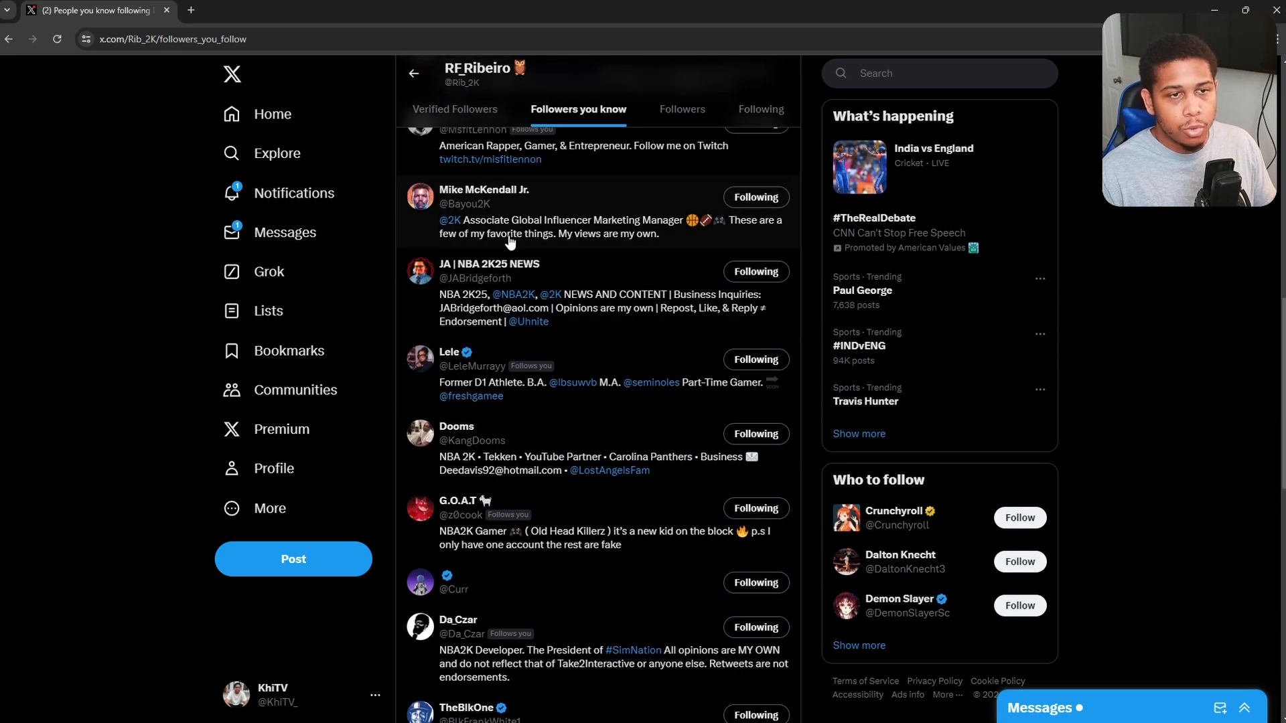
pyautogui.moveTo(611, 451)
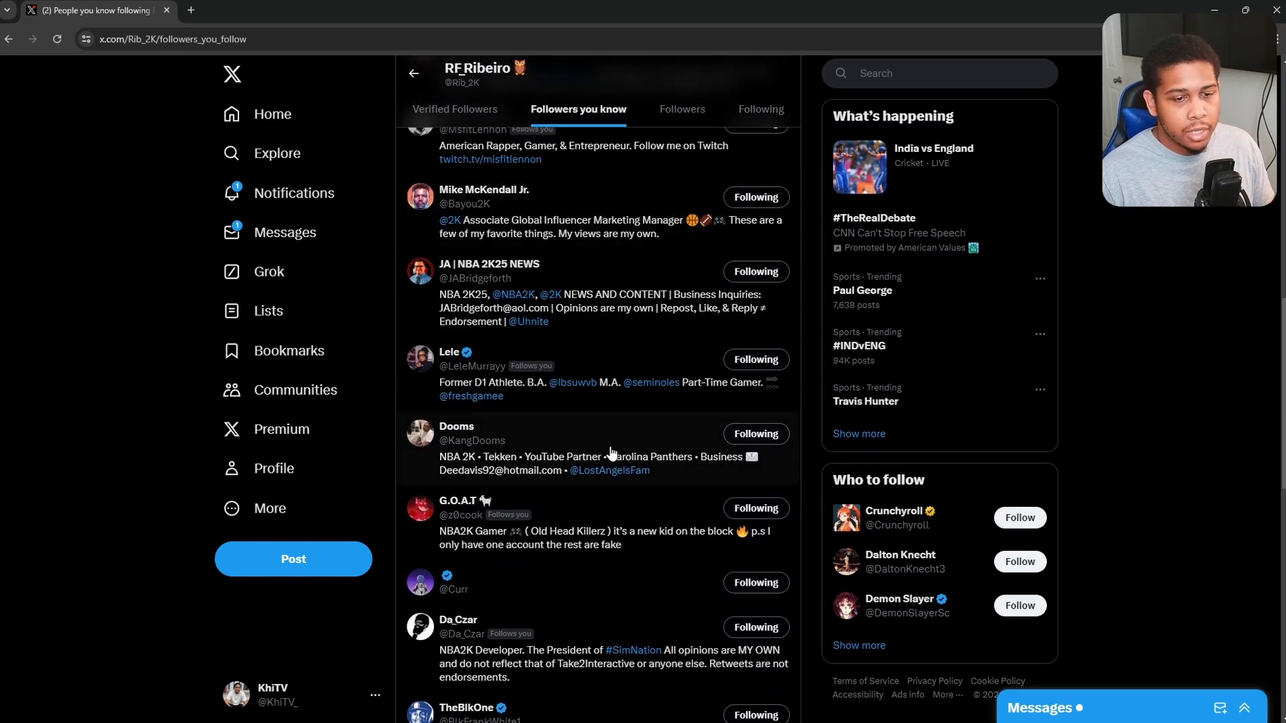
pyautogui.scroll(-3)
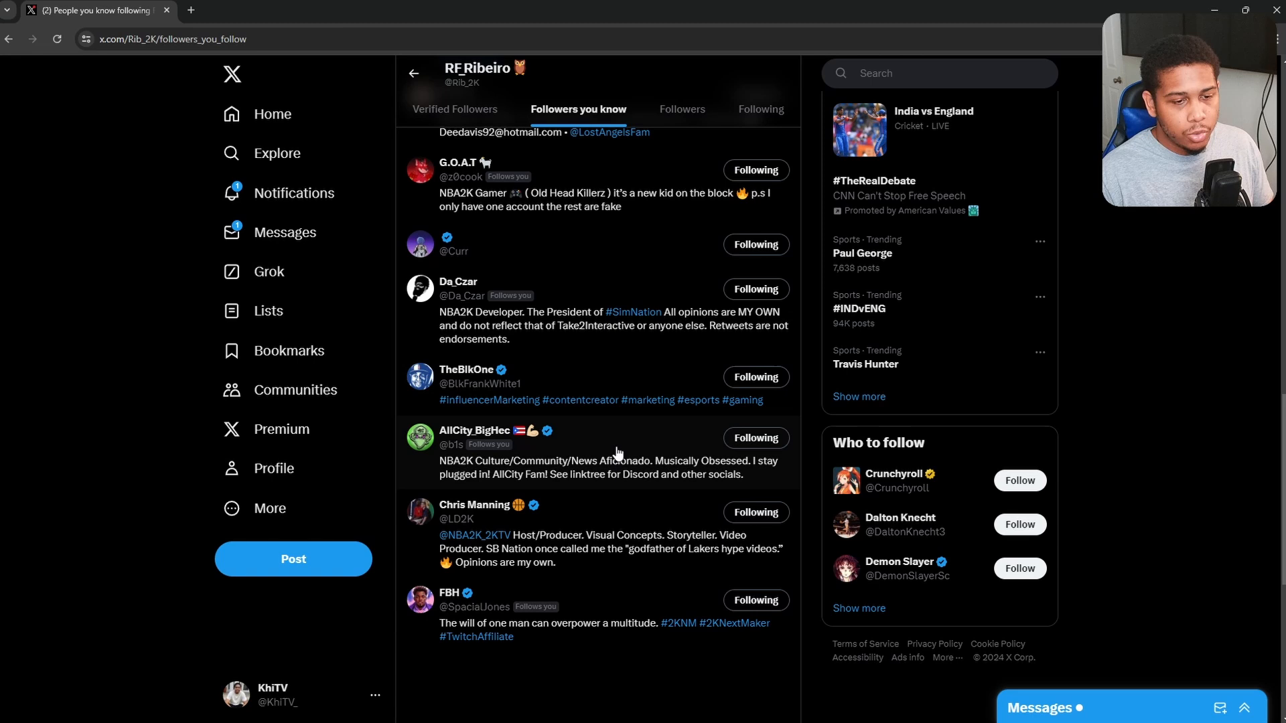